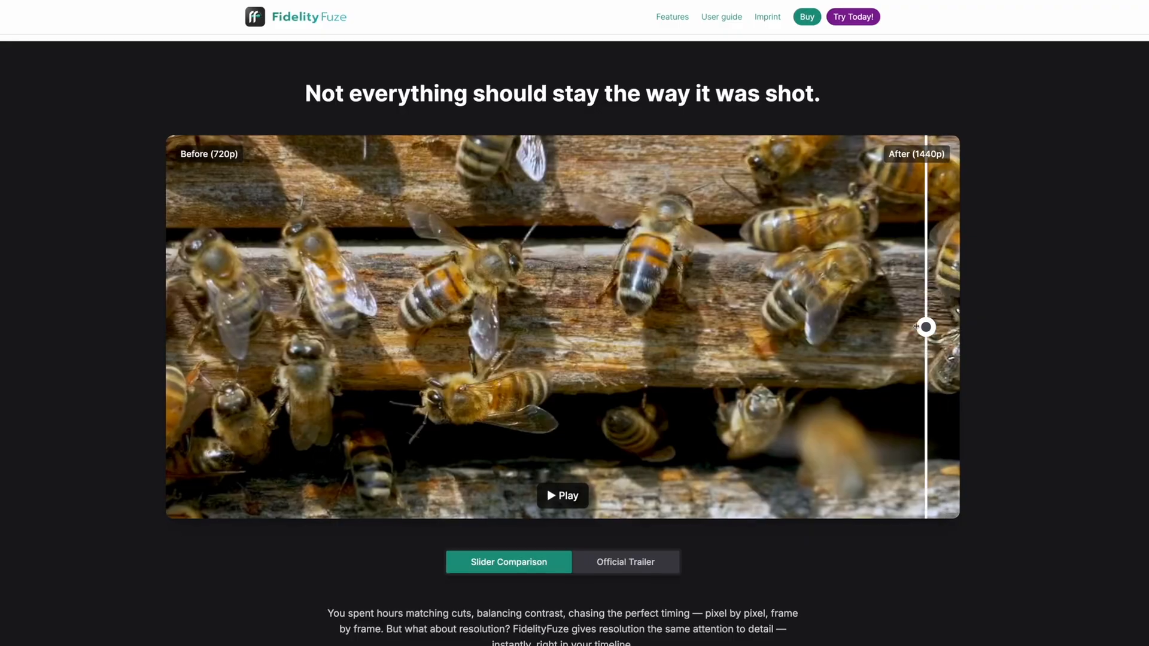
- Compare the bee footage, confirm the 4K 3840x2160 23.98p Football project, and select Football Clip
drag(926, 326, 444, 326)
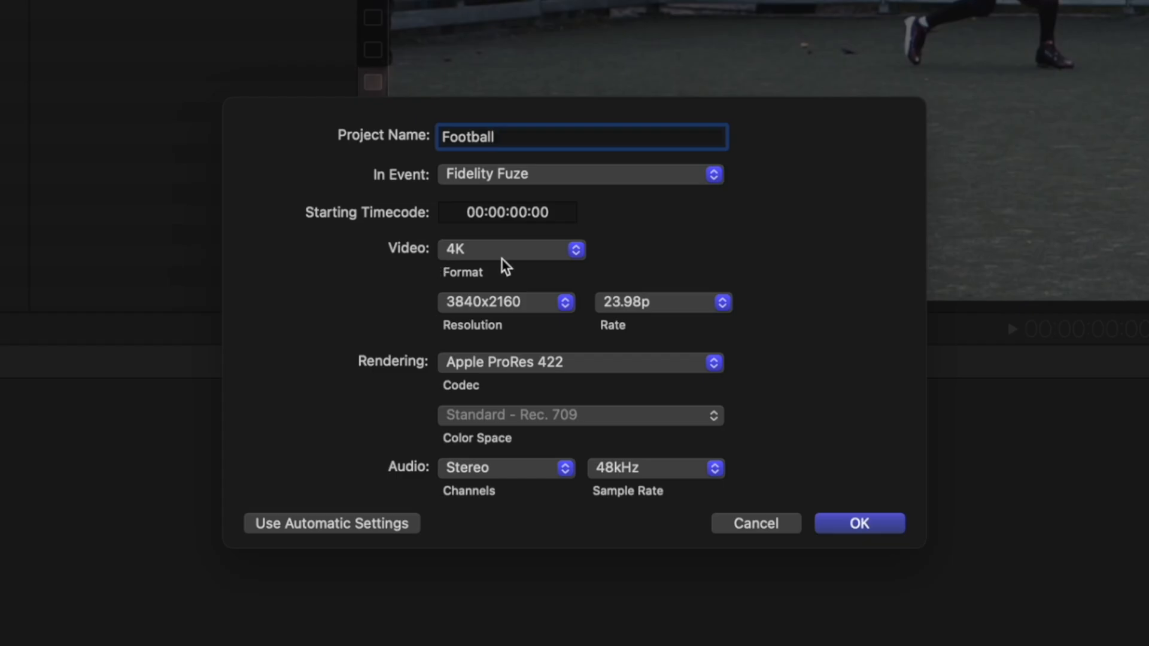
click(510, 250)
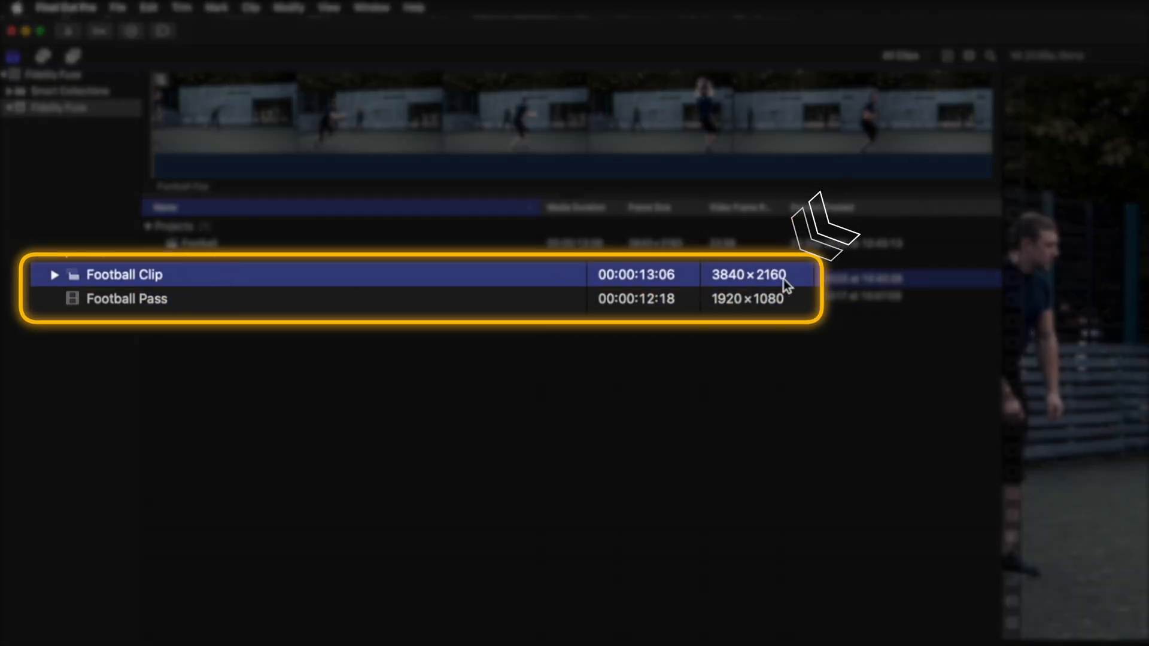
click(126, 298)
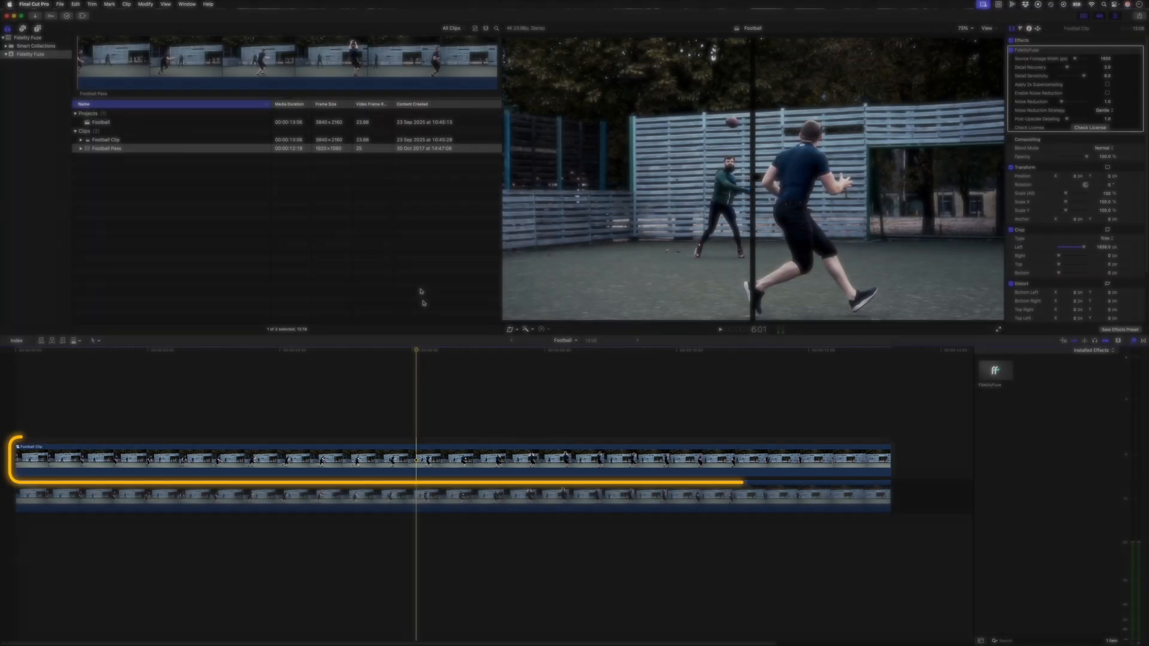
- Select the Football Clip in the Football timeline to show its FidelityFuze settings
click(421, 497)
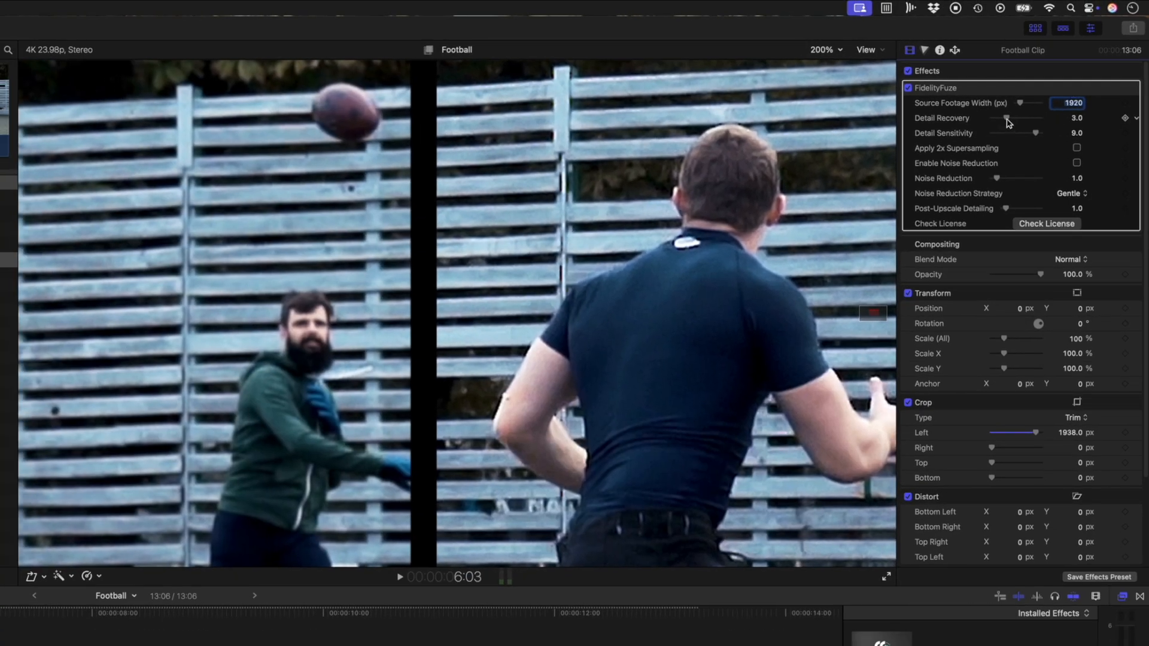
- Sweep Detail Recovery between 0 and 10, leave it at 10.0, and set Detail Sensitivity to 9.58
drag(1004, 118, 990, 118)
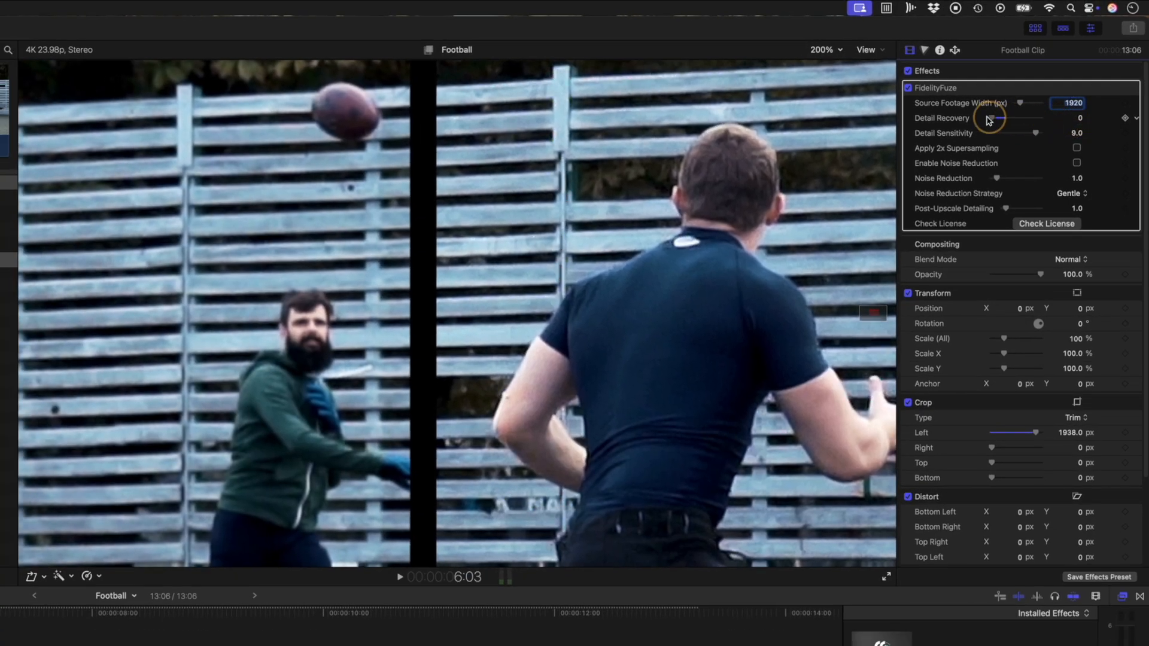
drag(996, 118, 1039, 118)
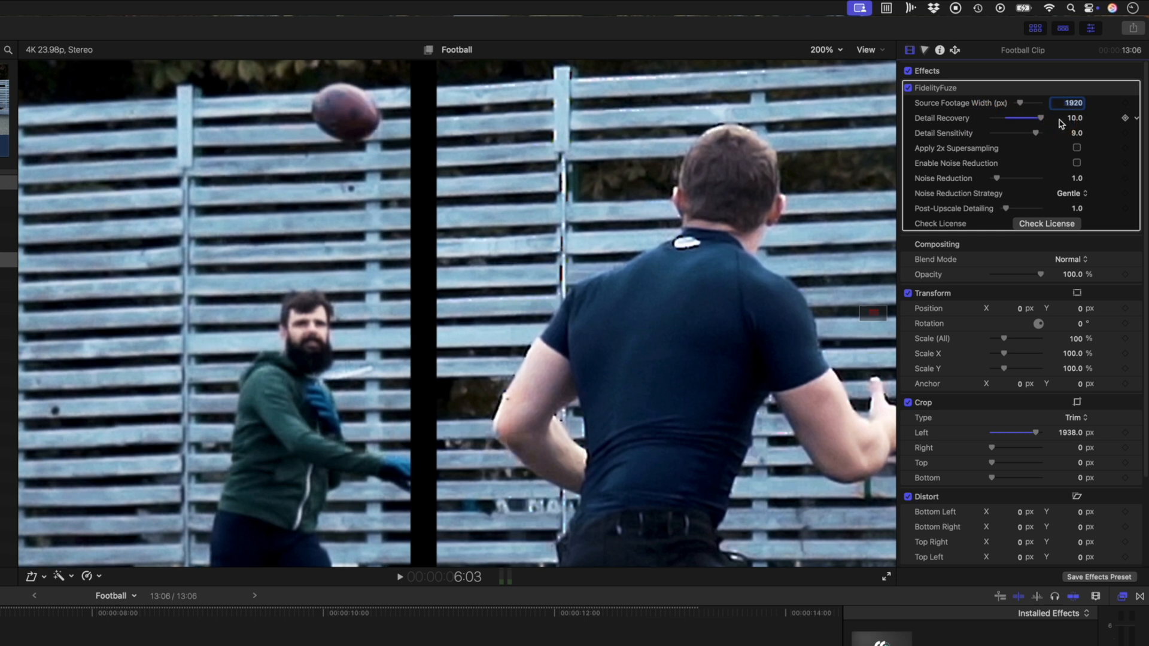
drag(1041, 118, 986, 118)
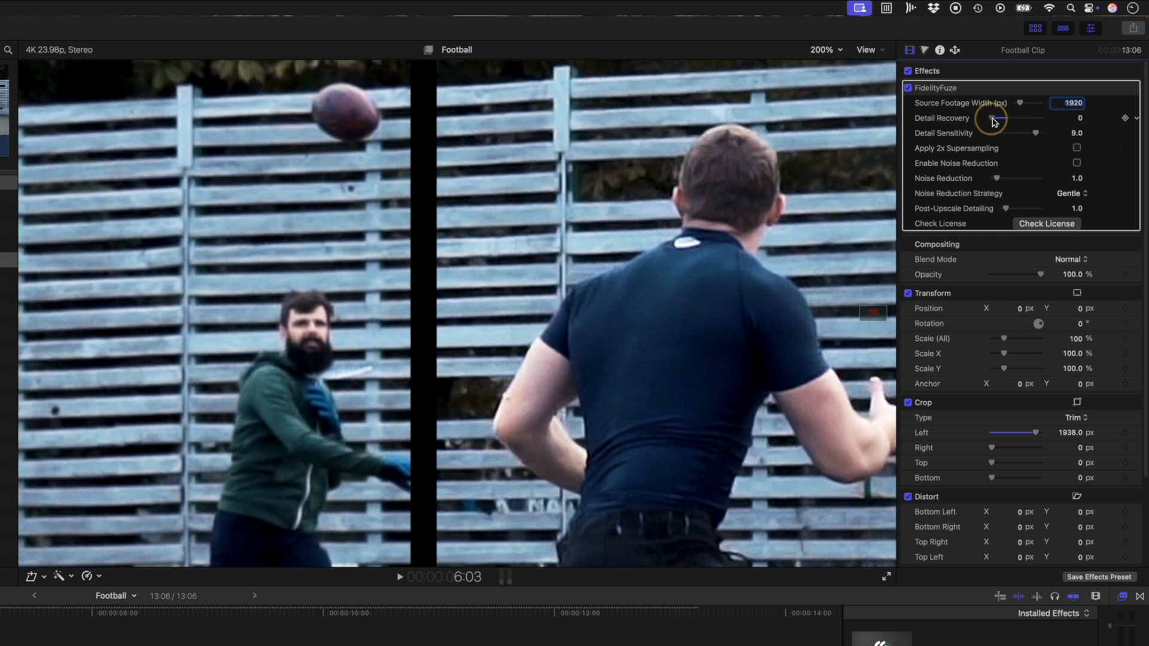
drag(993, 118, 1022, 118)
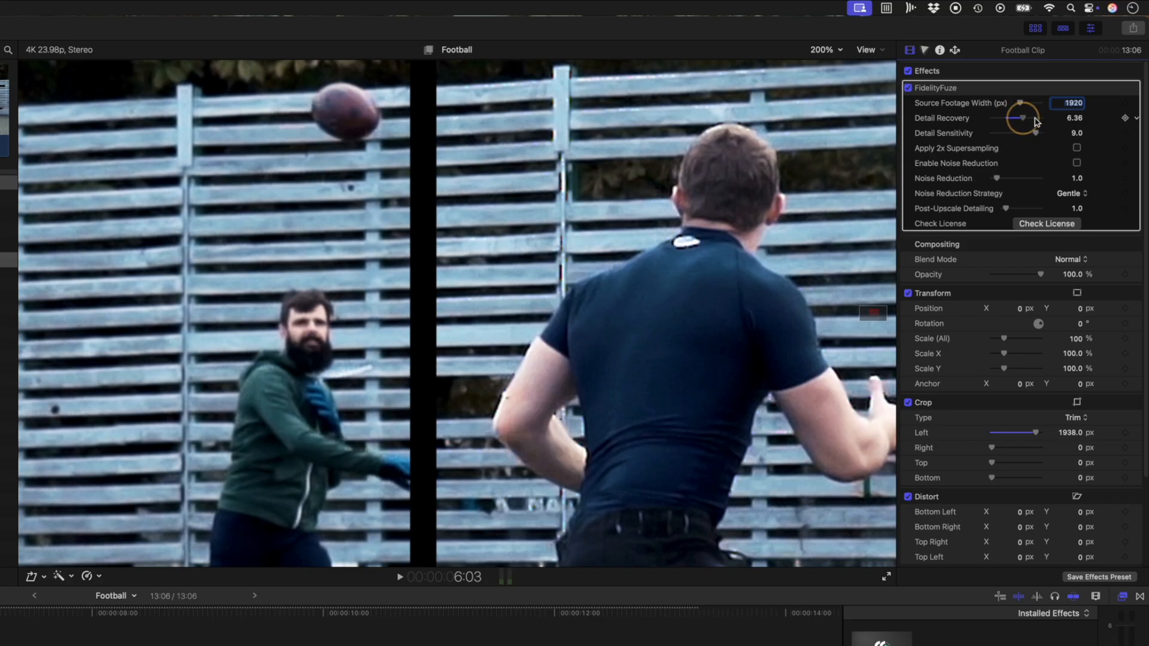
drag(1022, 118, 1041, 118)
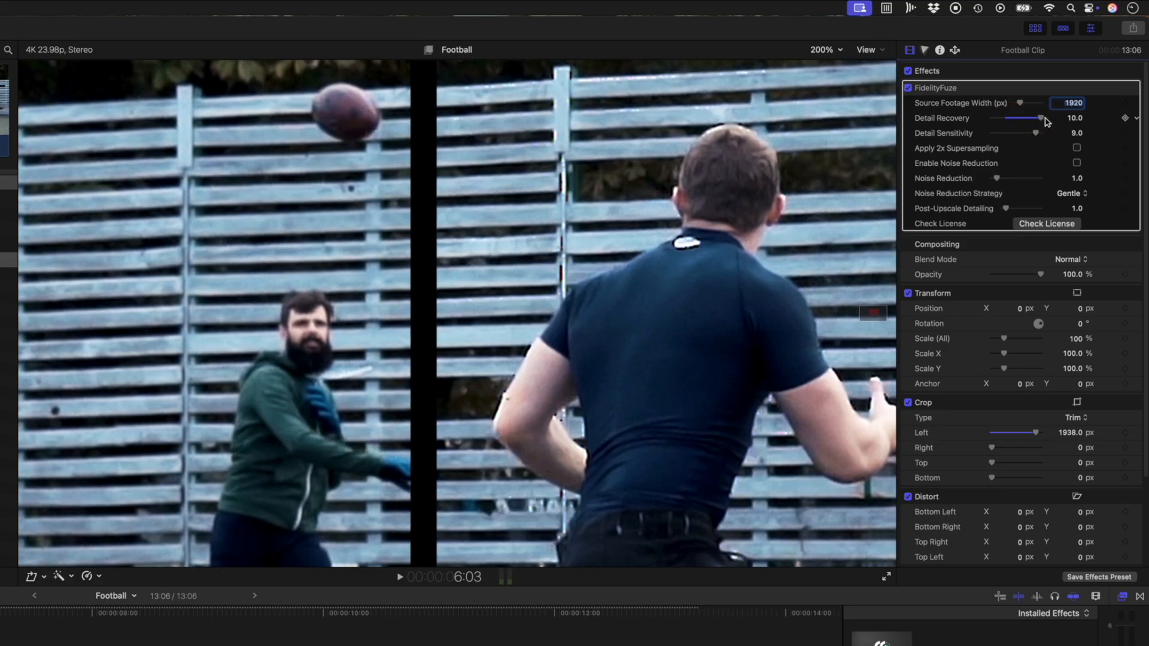
mouse_move(512, 192)
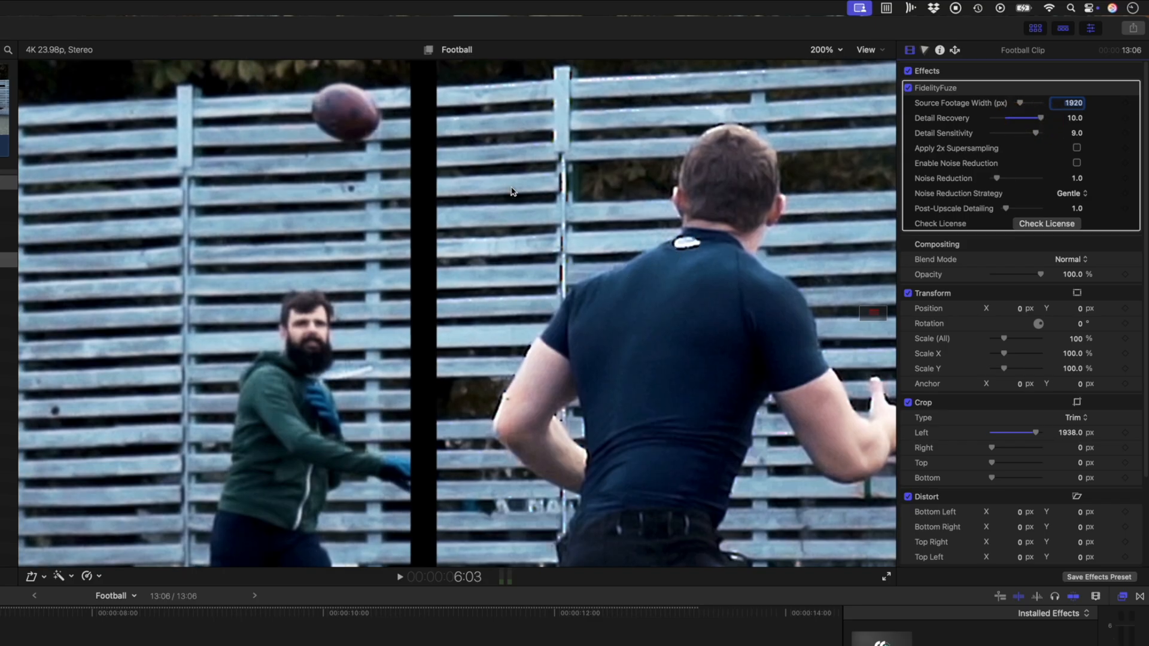
mouse_move(546, 169)
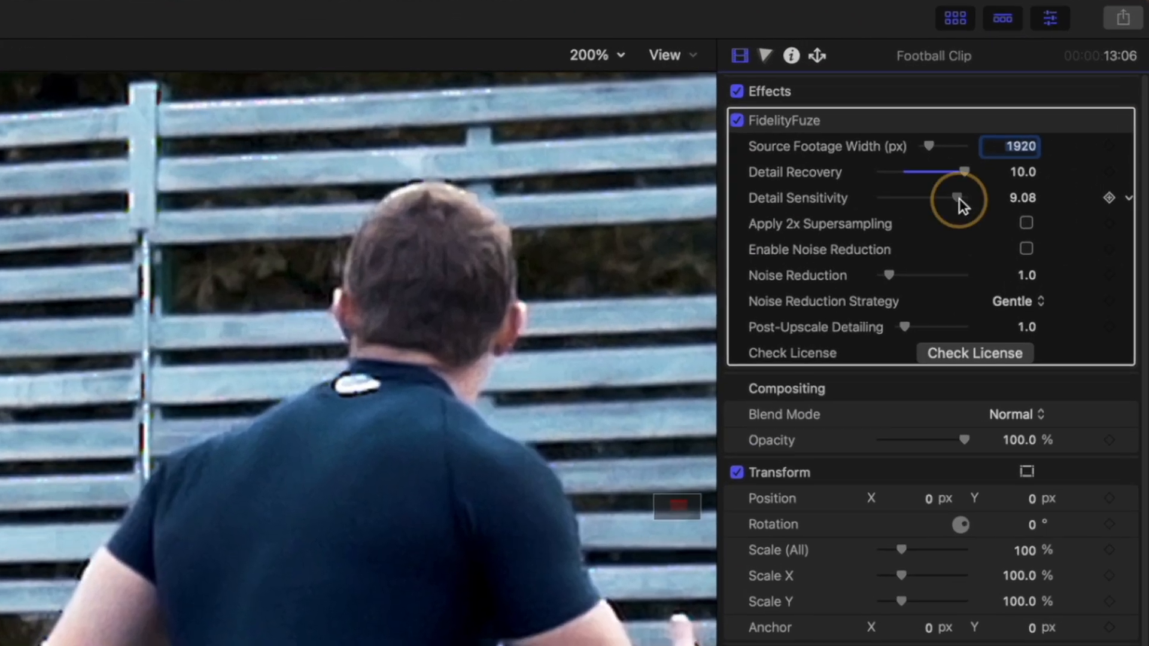
drag(953, 198, 960, 198)
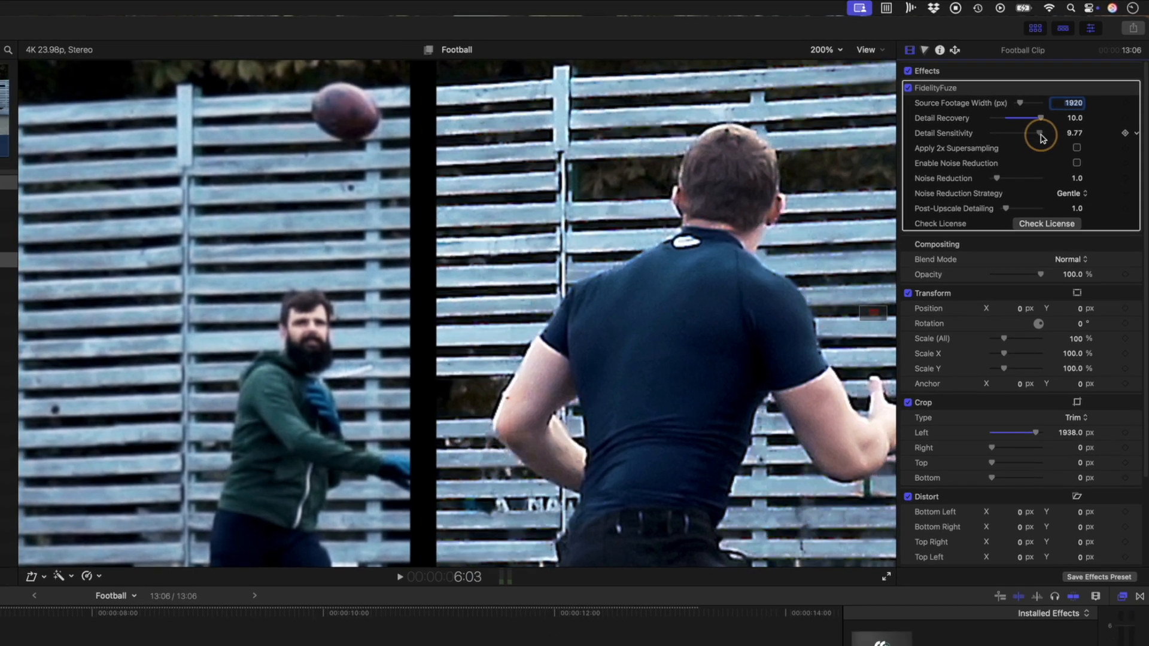
drag(1041, 140, 1038, 139)
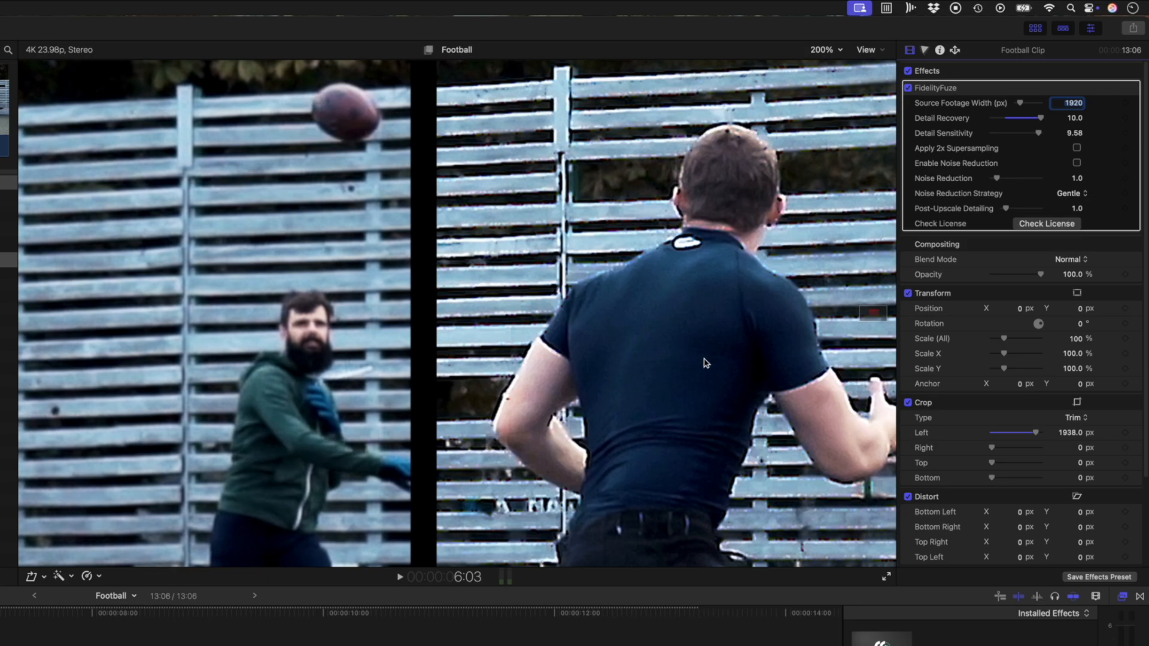
mouse_move(696, 349)
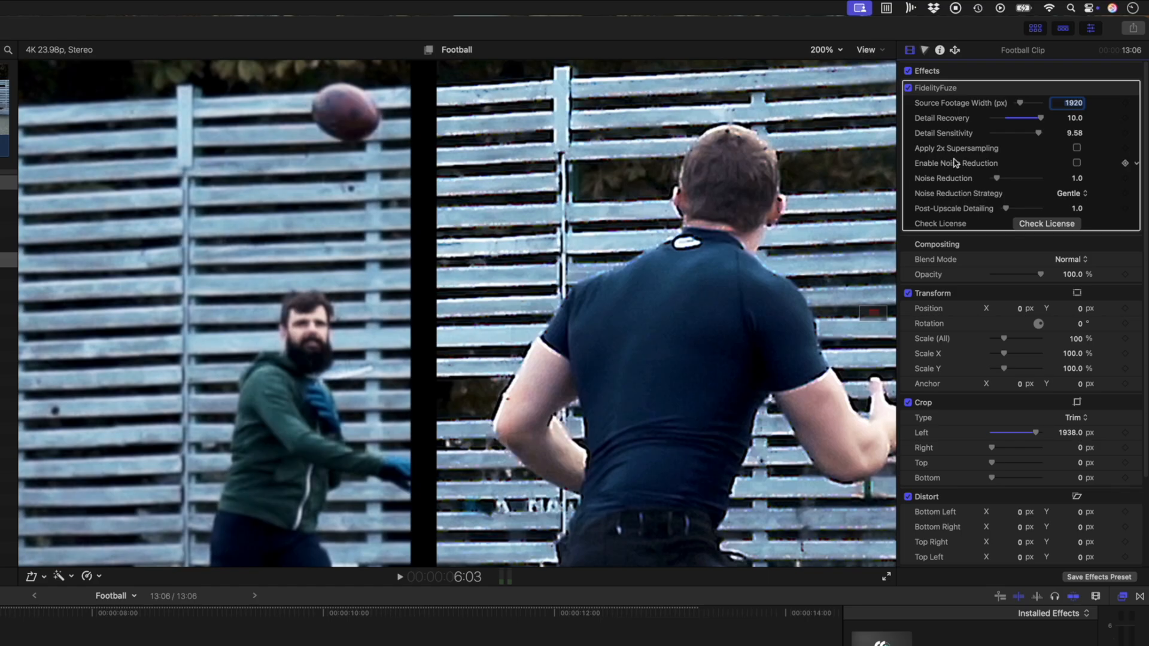
- Pull Detail Recovery down from 10.0 and fine-tune it to about 3.55
drag(1037, 118, 1012, 118)
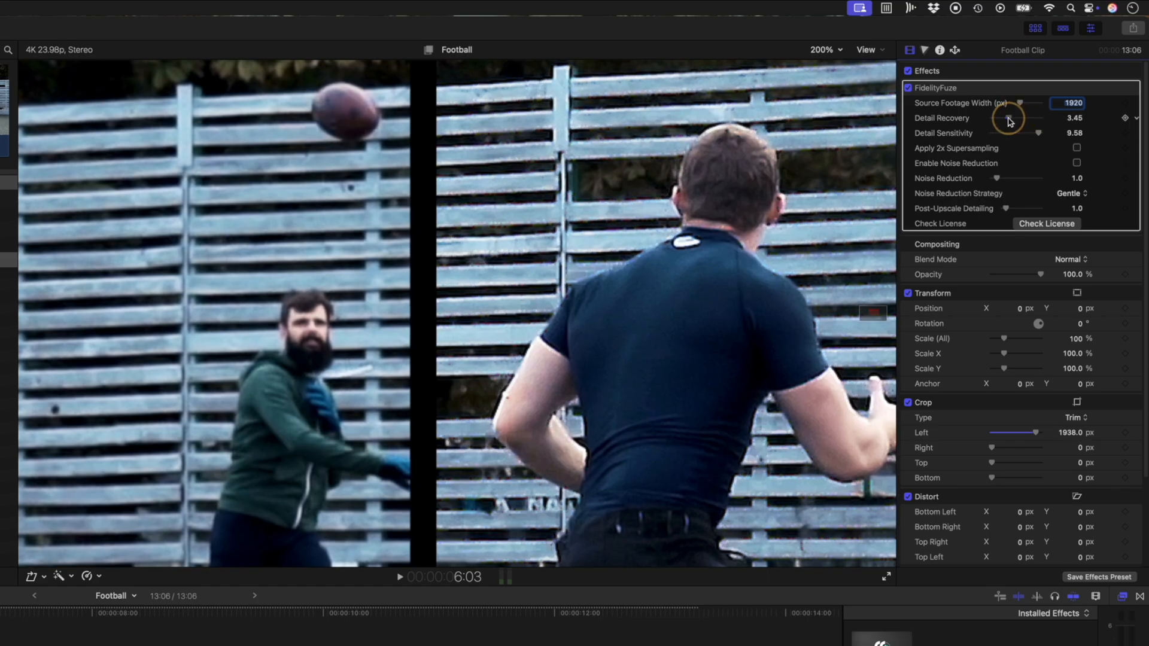
drag(1012, 118, 1021, 118)
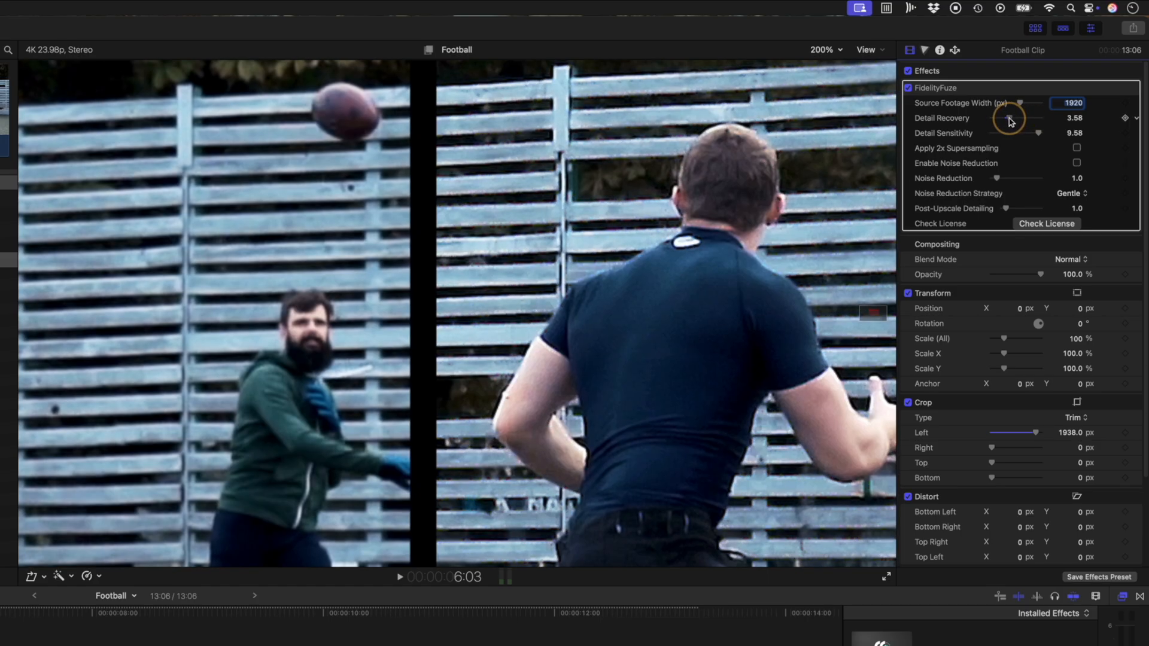
drag(1019, 118, 1015, 117)
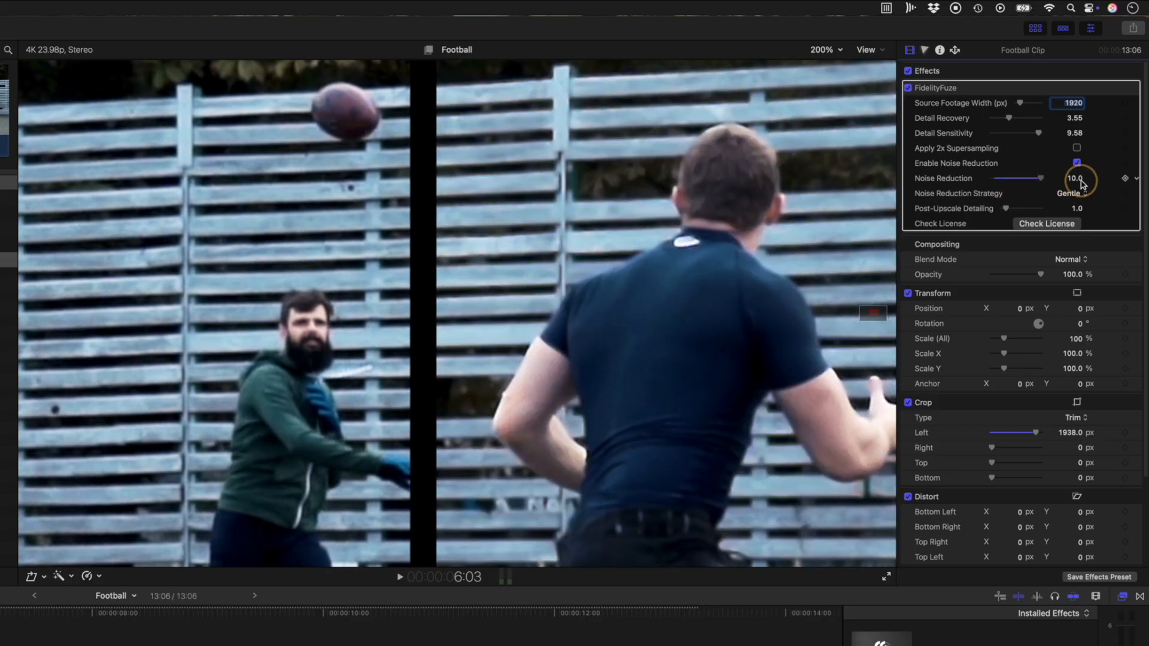
- Set Noise Reduction to 1.18 with the Gentle strategy, and Post-Upscale Detailing to 1.33
drag(1037, 178, 1015, 178)
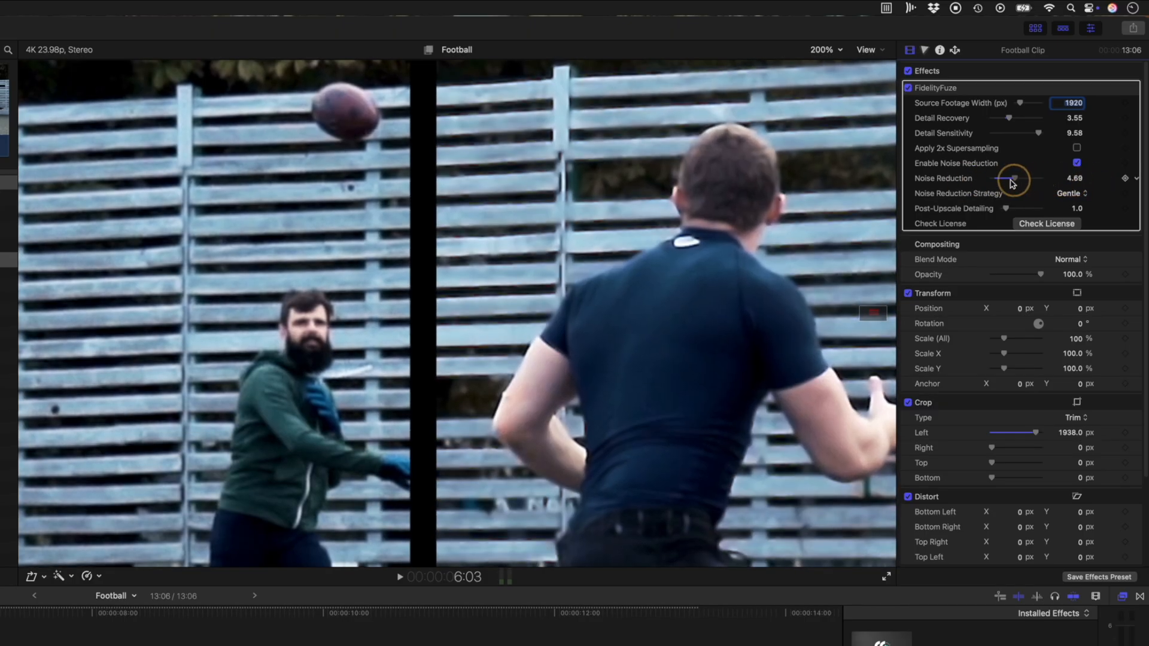
drag(1015, 179, 1000, 179)
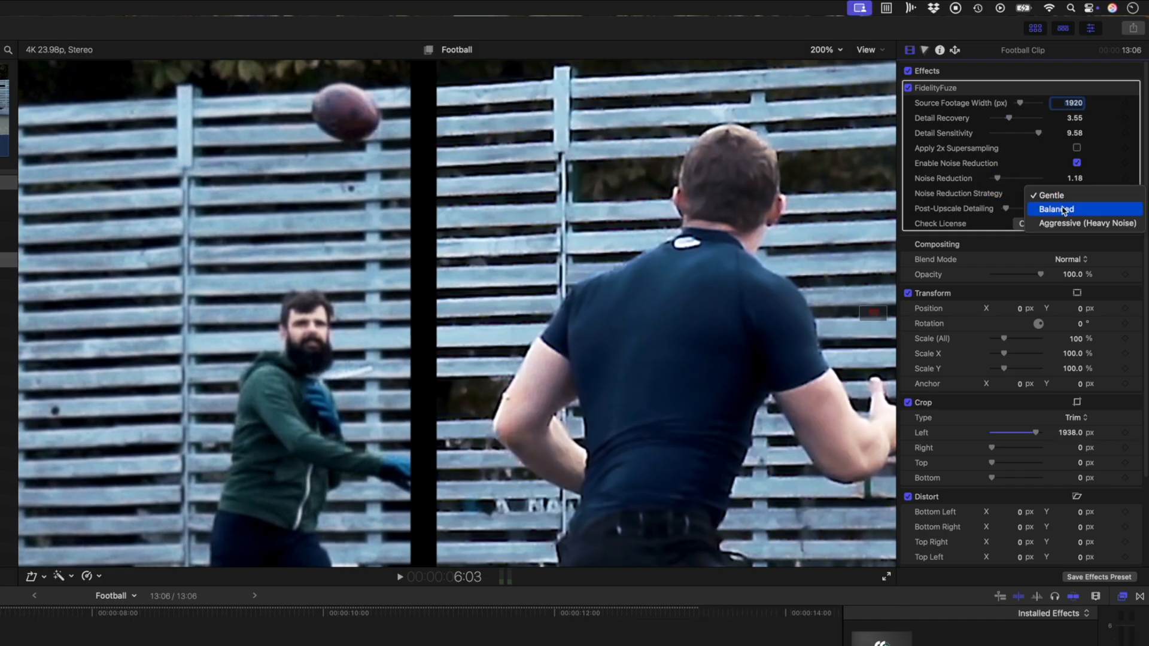
click(1087, 223)
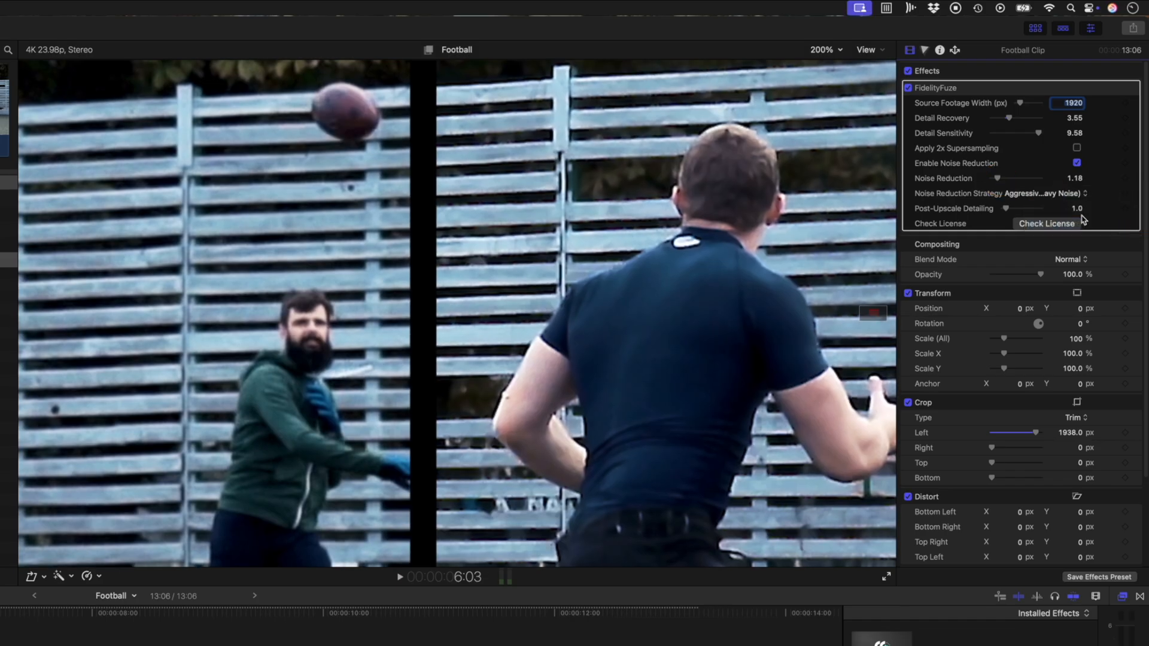
drag(997, 179, 1034, 178)
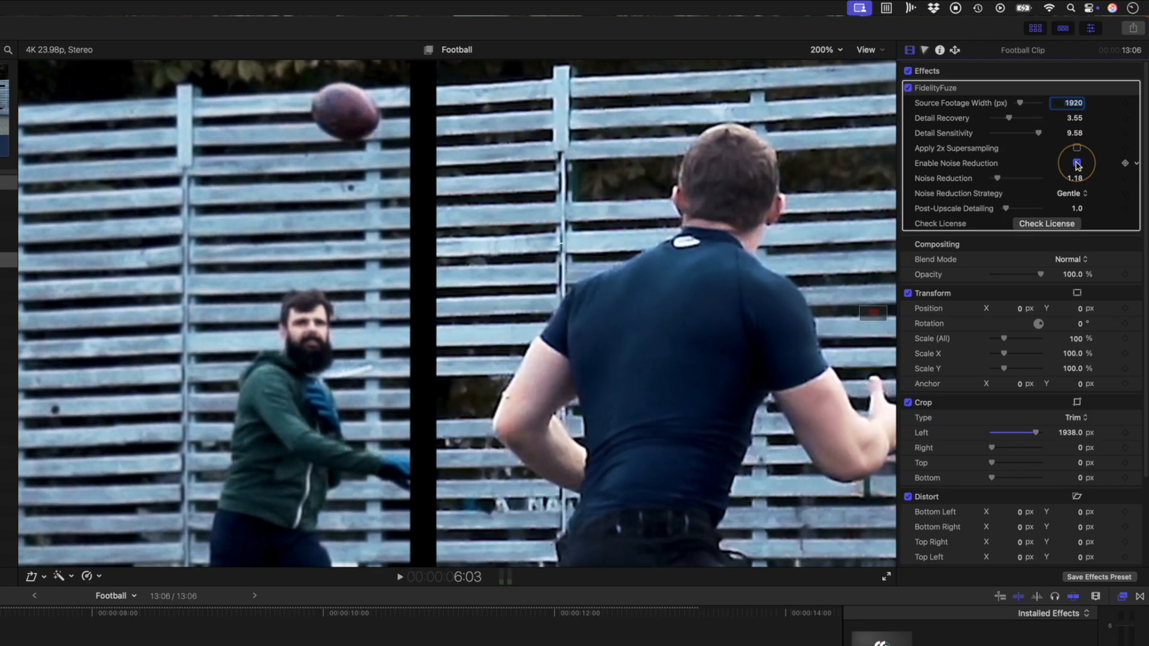
click(1077, 163)
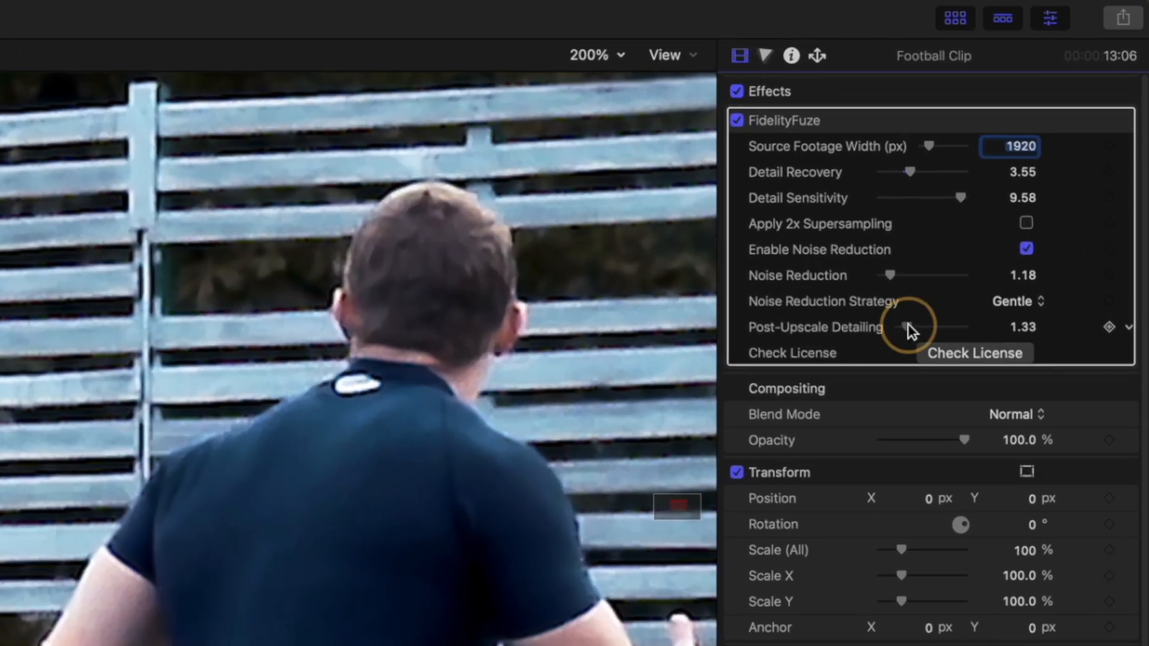
click(975, 353)
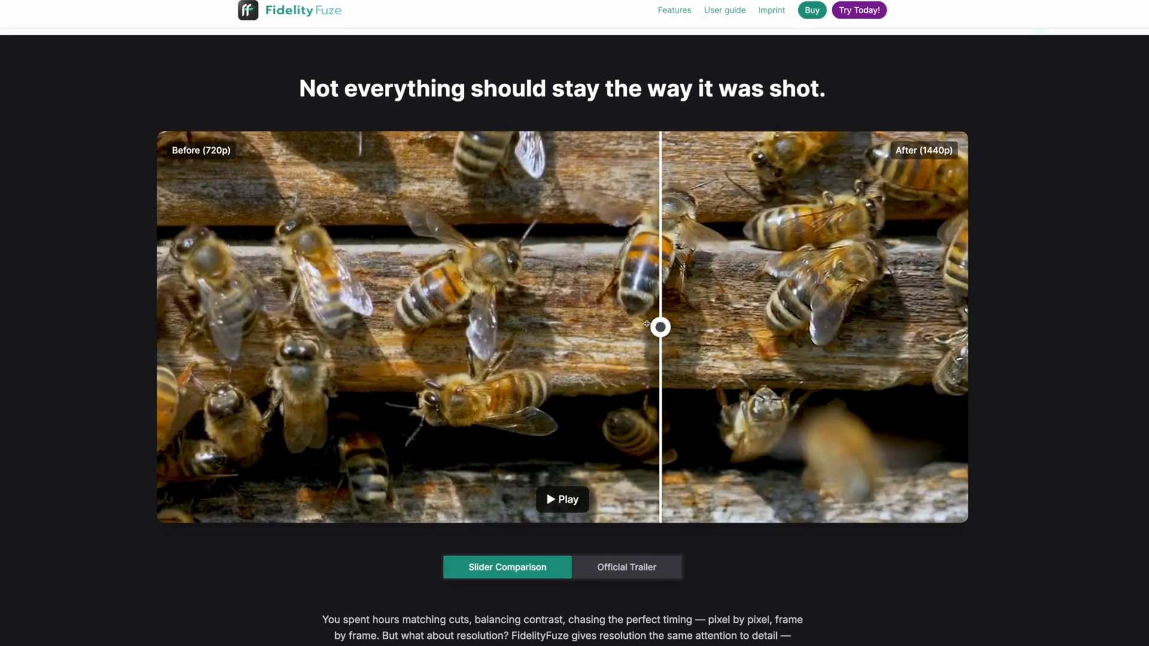
- Drag the bee comparison divider left so the 1440p upscaled footage fills most of the frame
drag(659, 327, 192, 327)
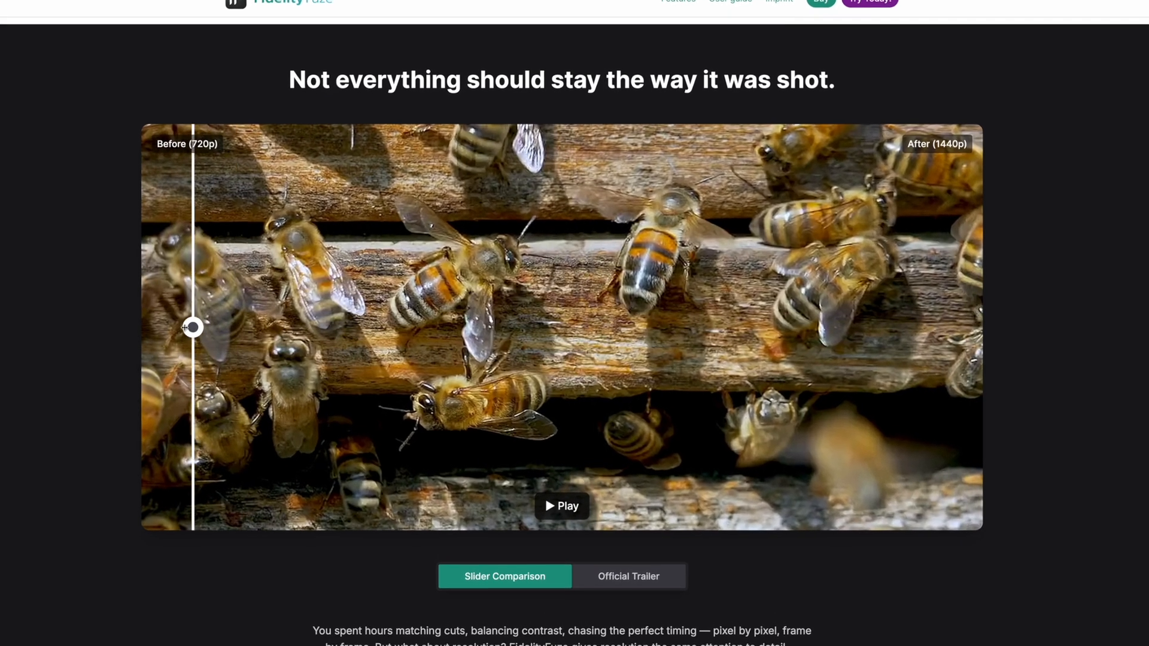